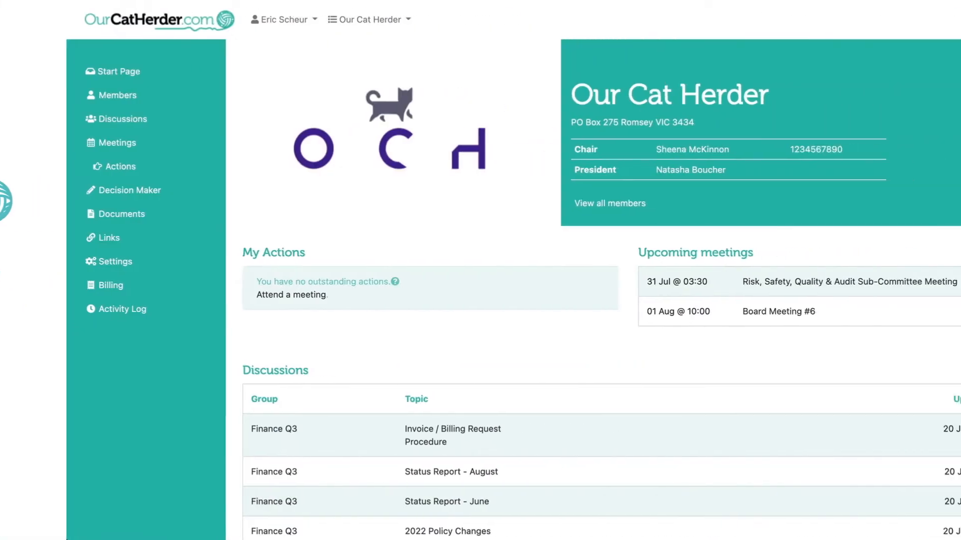
Show the Member Management list with all nine board members and their roles.
{"action": "left_click", "coordinate": [112, 95]}
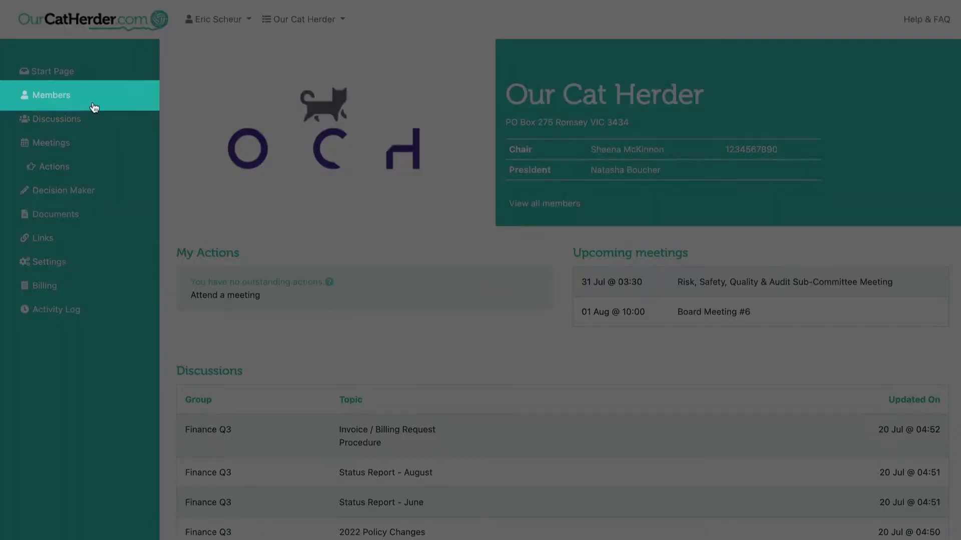
{"action": "left_click", "coordinate": [51, 95]}
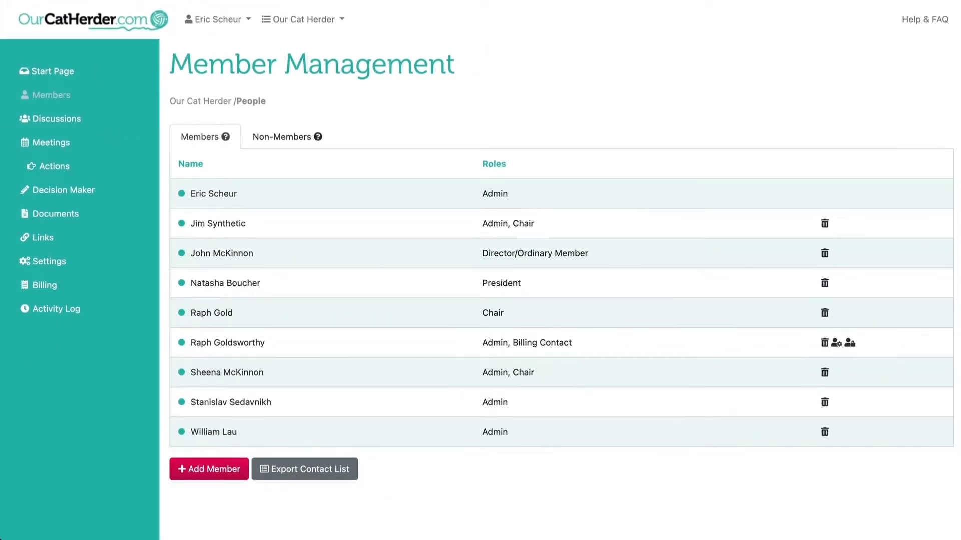
{"action": "left_click", "coordinate": [231, 403]}
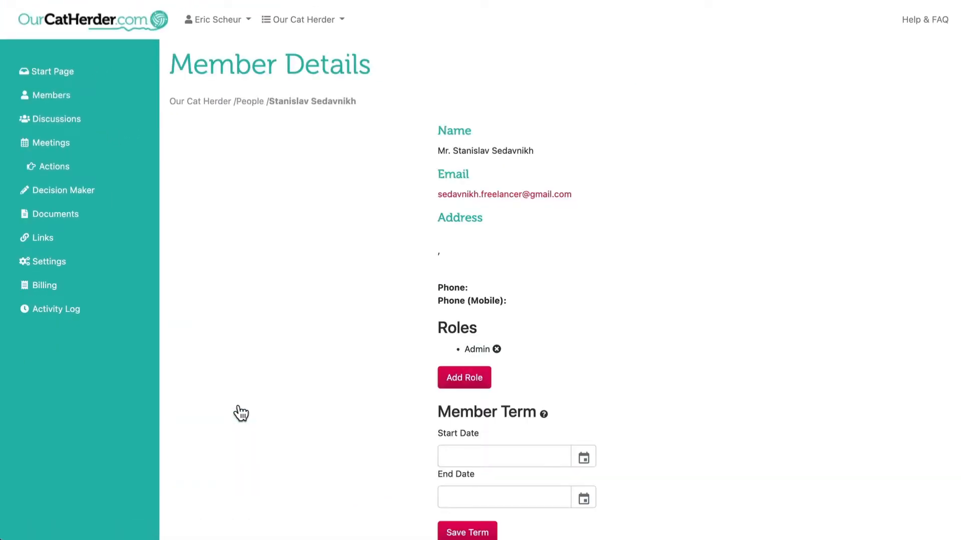
{"action": "left_click", "coordinate": [464, 377]}
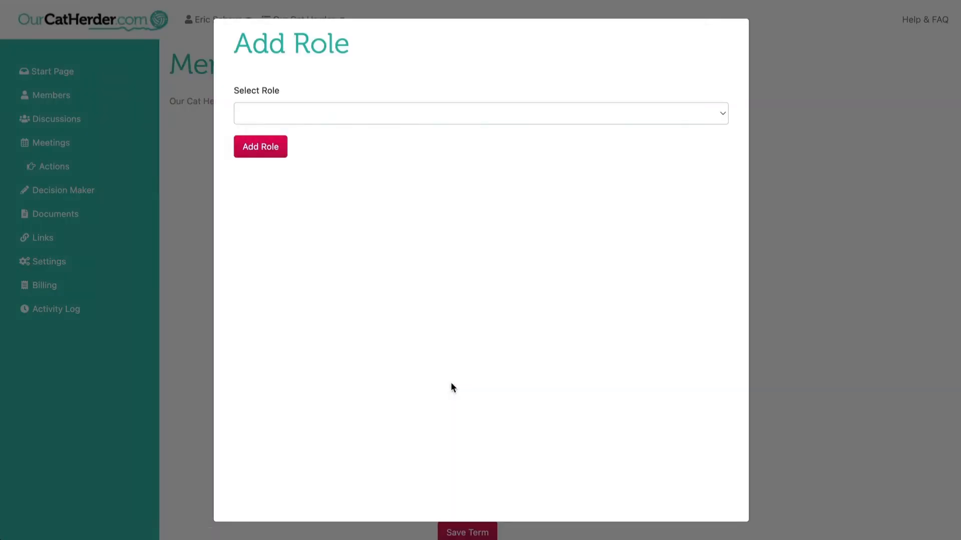
{"action": "left_click", "coordinate": [480, 114]}
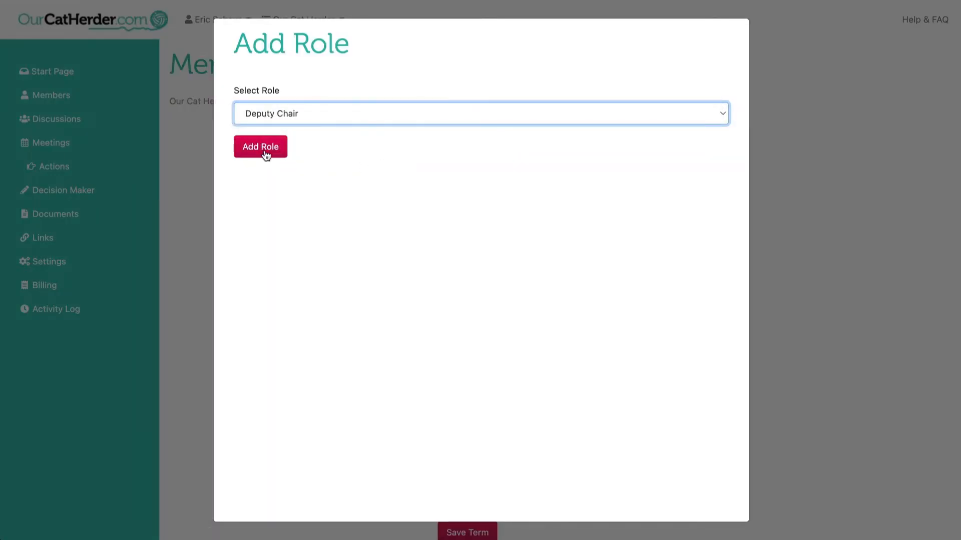
{"action": "left_click", "coordinate": [260, 146]}
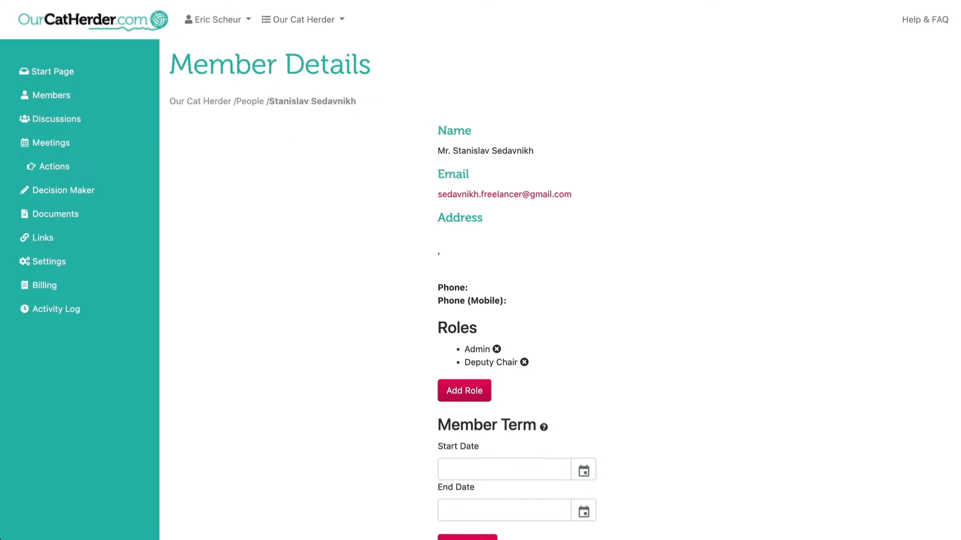
Visit the meeting Actions list, then return to the upcoming Meetings list.
{"action": "left_click", "coordinate": [50, 142]}
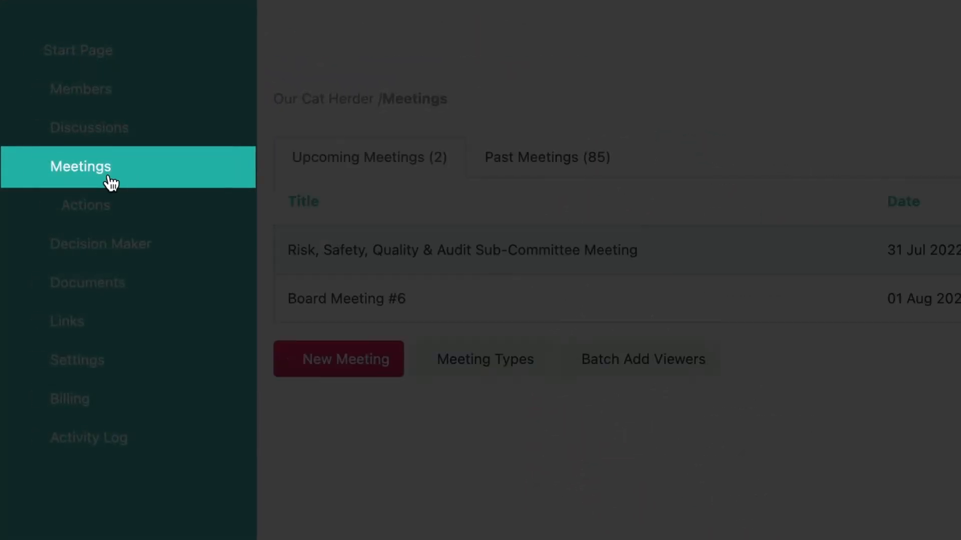
{"action": "left_click", "coordinate": [86, 205]}
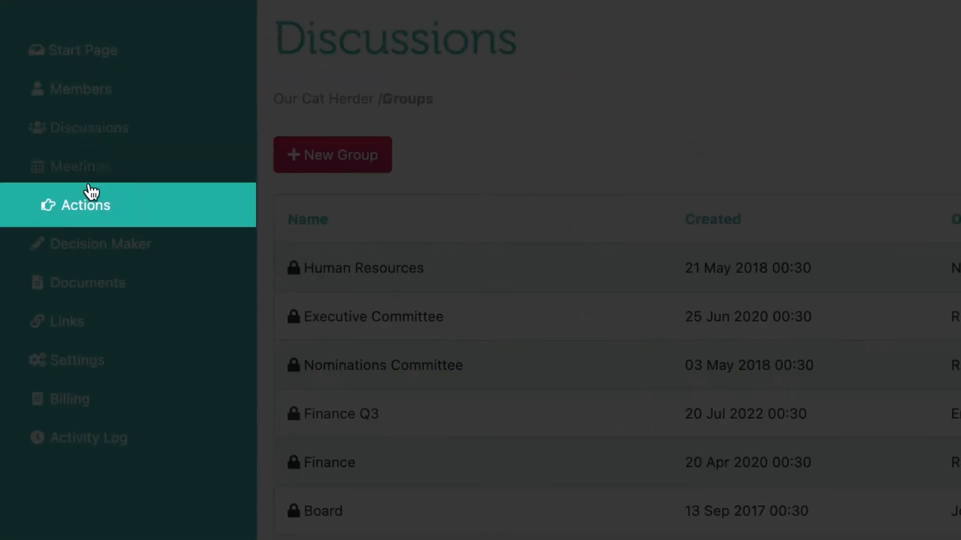
{"action": "left_click", "coordinate": [85, 205]}
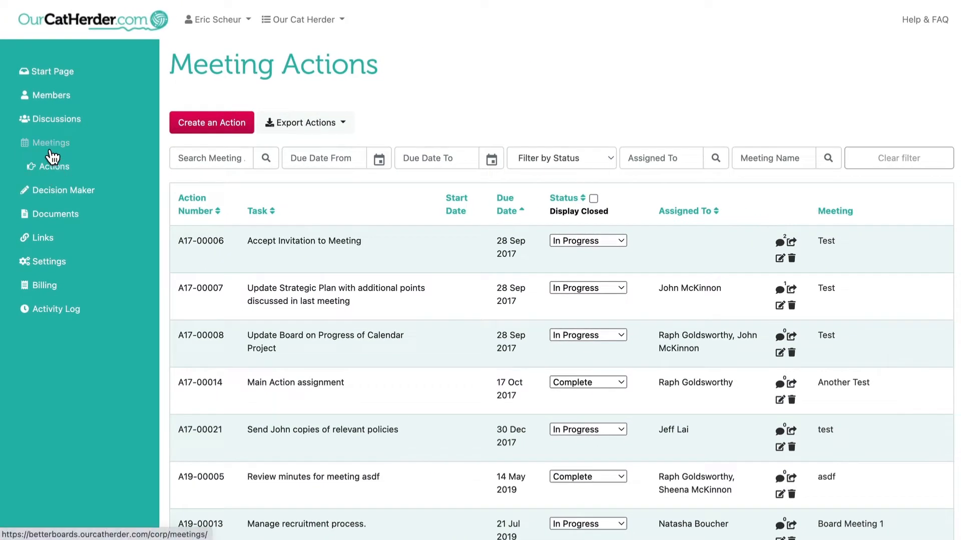
{"action": "left_click", "coordinate": [50, 142]}
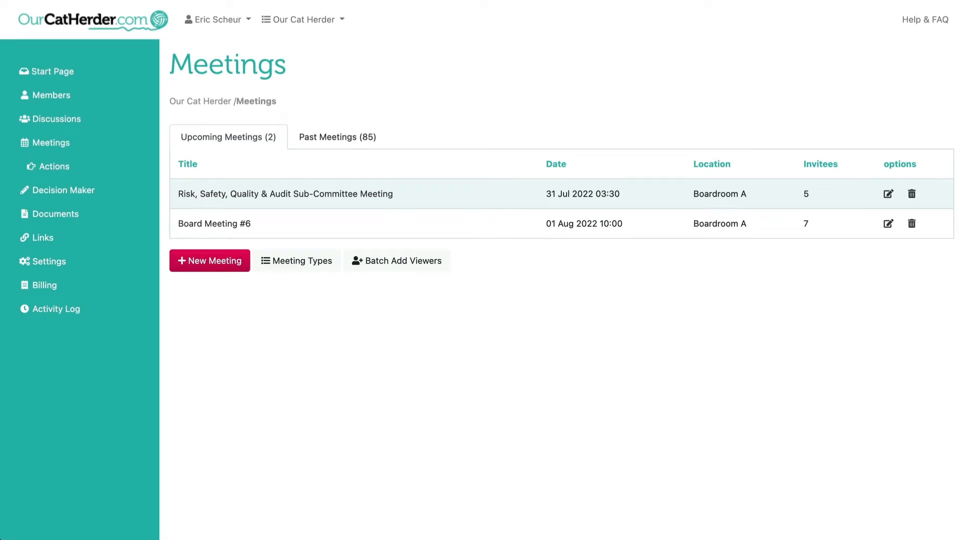
Invite two more members to the Risk, Safety, Quality & Audit meeting, then go to Discussions.
{"action": "left_click", "coordinate": [284, 194]}
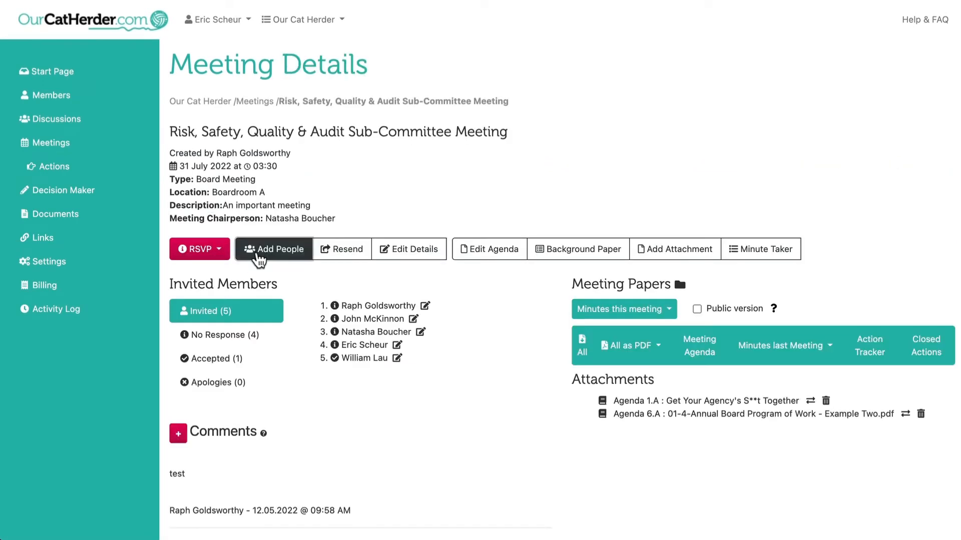
{"action": "left_click", "coordinate": [274, 248]}
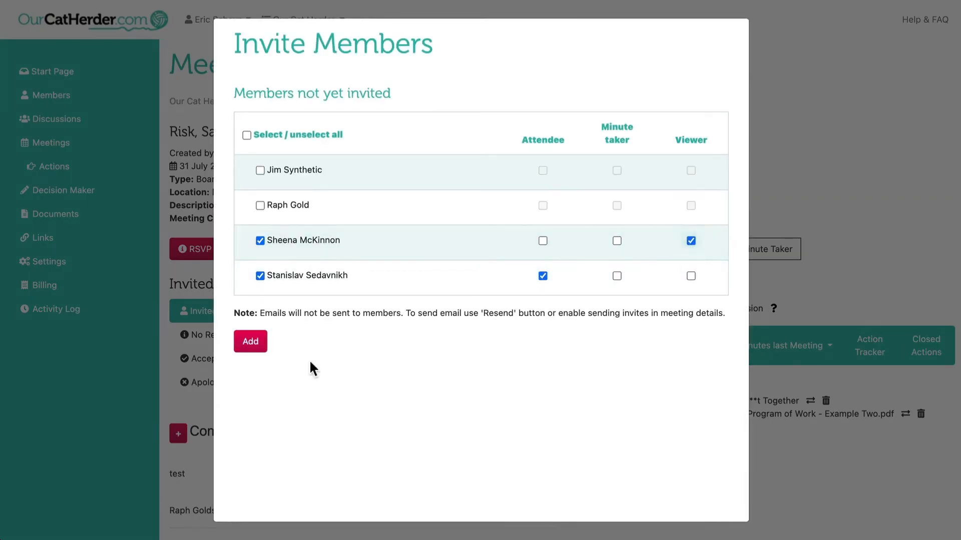
{"action": "left_click", "coordinate": [250, 341]}
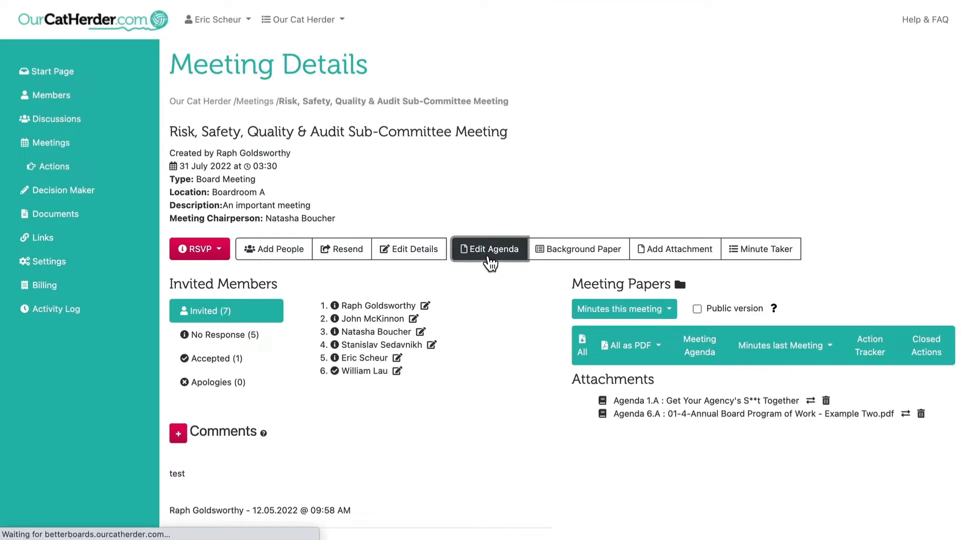
{"action": "left_click", "coordinate": [489, 249]}
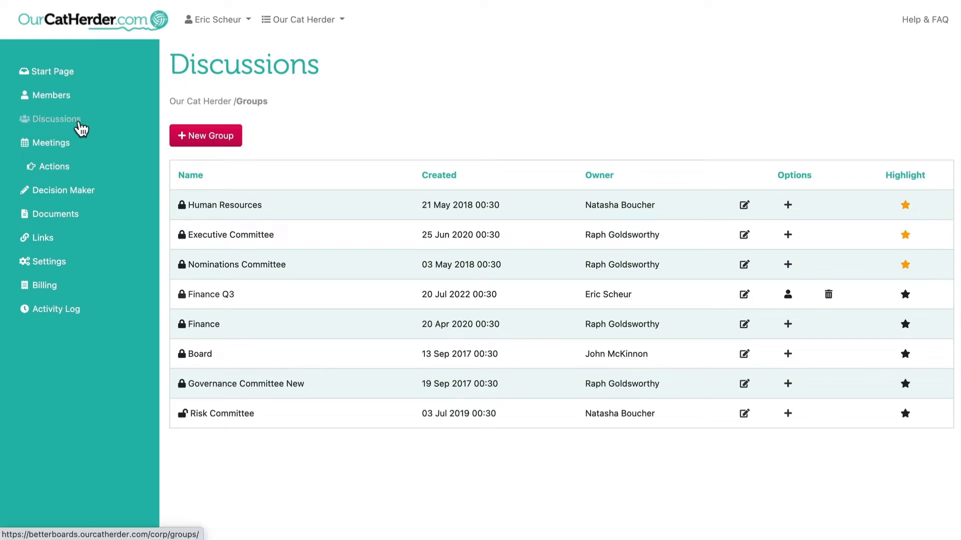
Browse the Finance Q3 group's five discussion topics, then return to the Start Page.
{"action": "left_click", "coordinate": [211, 295]}
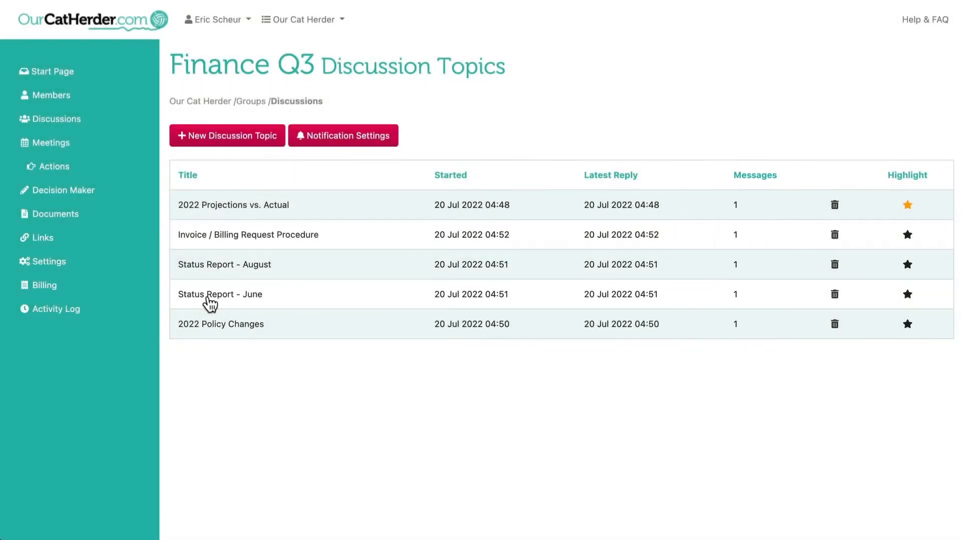
{"action": "left_click", "coordinate": [52, 71]}
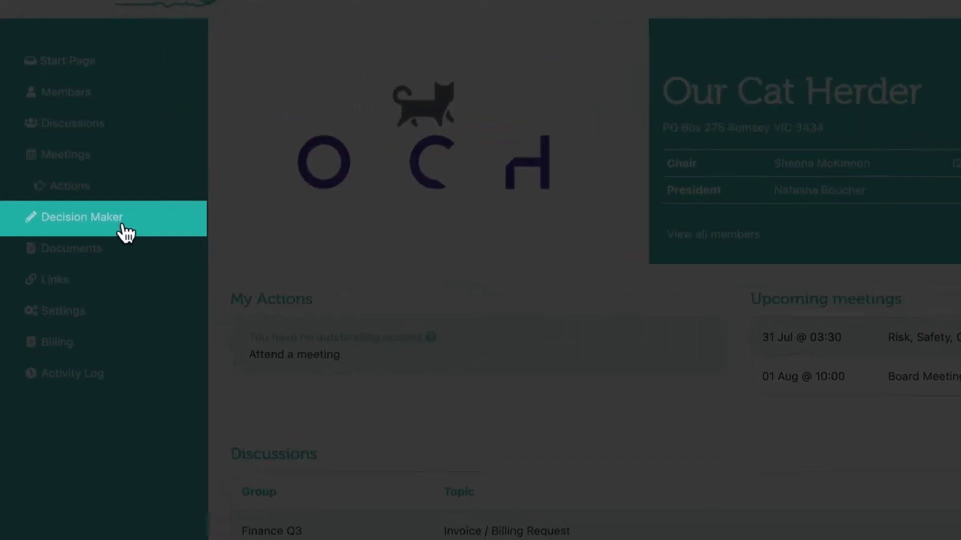
Visit the Decision Maker proposals, then show the Documents library folders.
{"action": "left_click", "coordinate": [82, 217]}
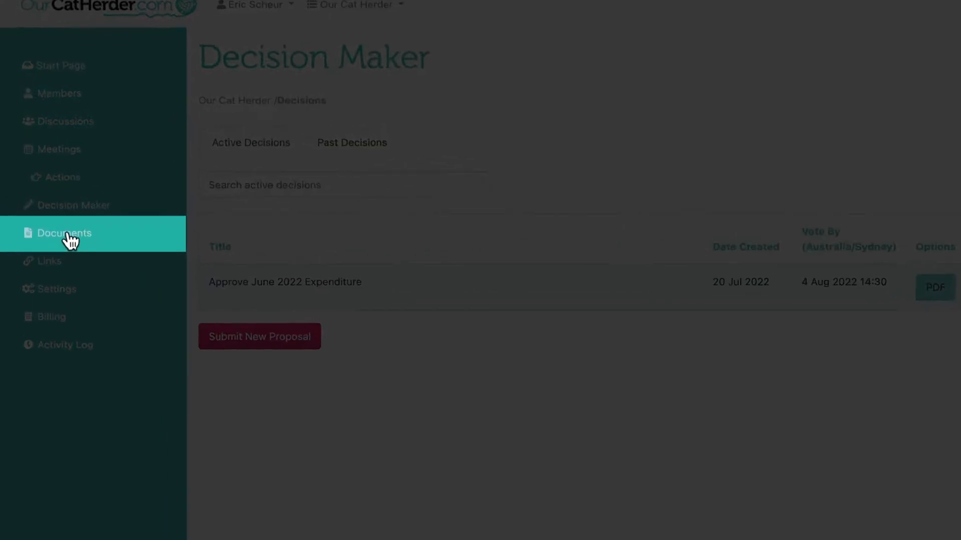
{"action": "left_click", "coordinate": [64, 232]}
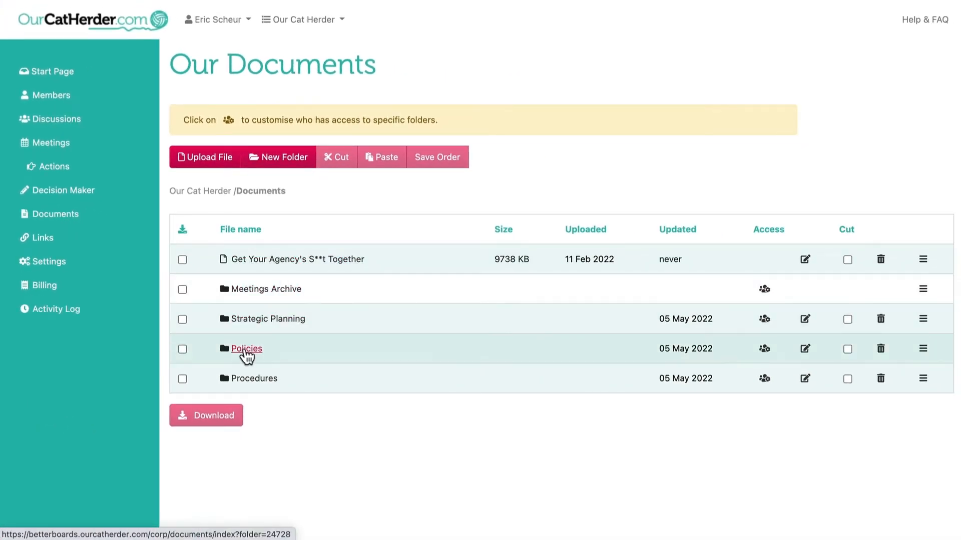
{"action": "mouse_move", "coordinate": [253, 389]}
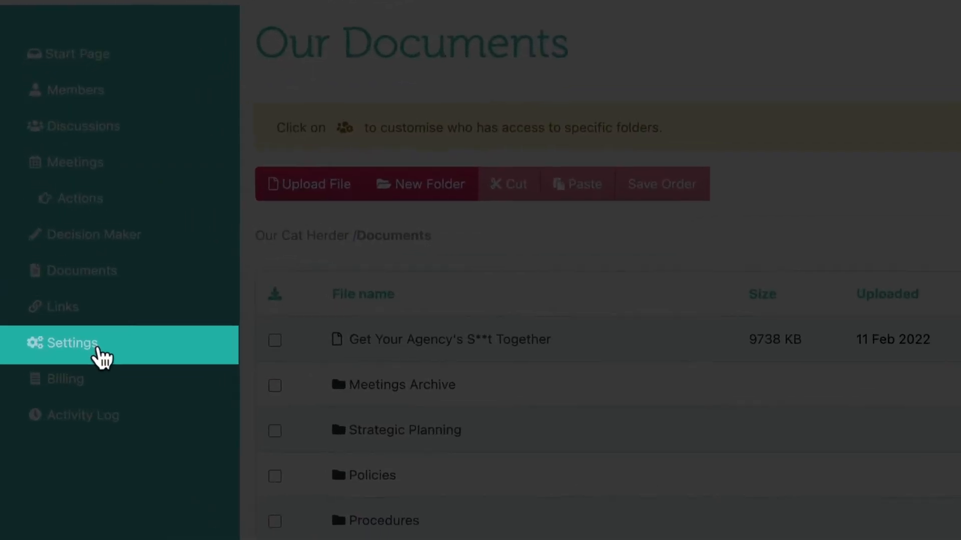
Show the organisation Settings page with name, type, ABN and address details.
{"action": "left_click", "coordinate": [73, 343]}
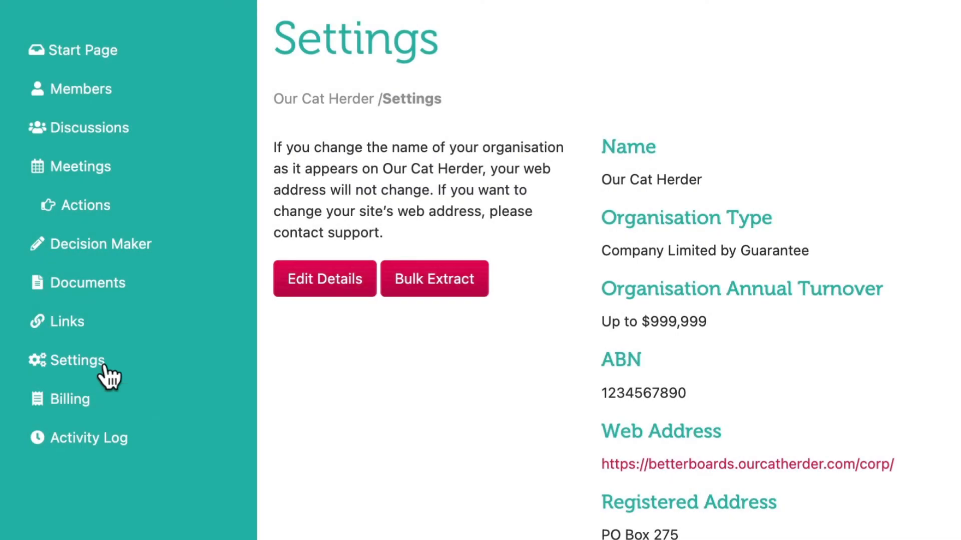
{"action": "left_click", "coordinate": [435, 278]}
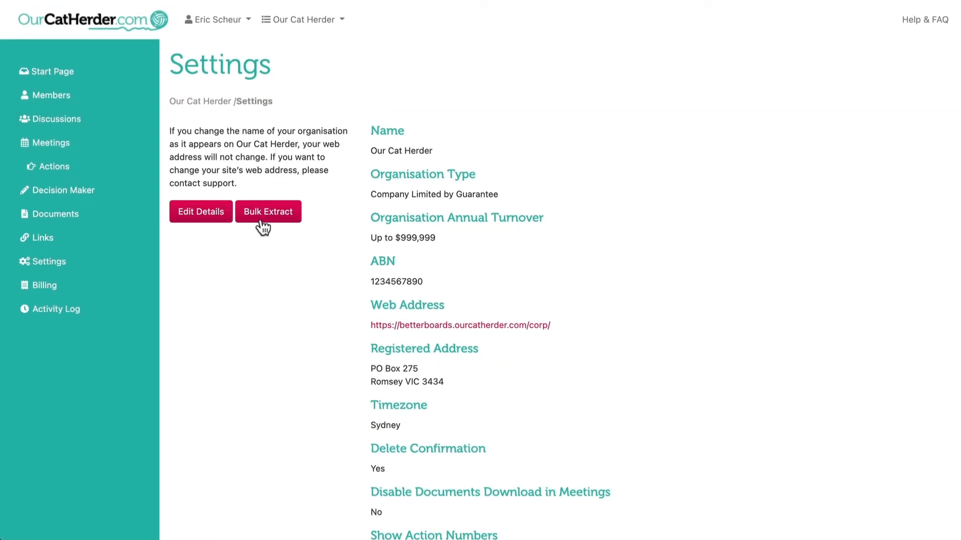
{"action": "left_click", "coordinate": [267, 211]}
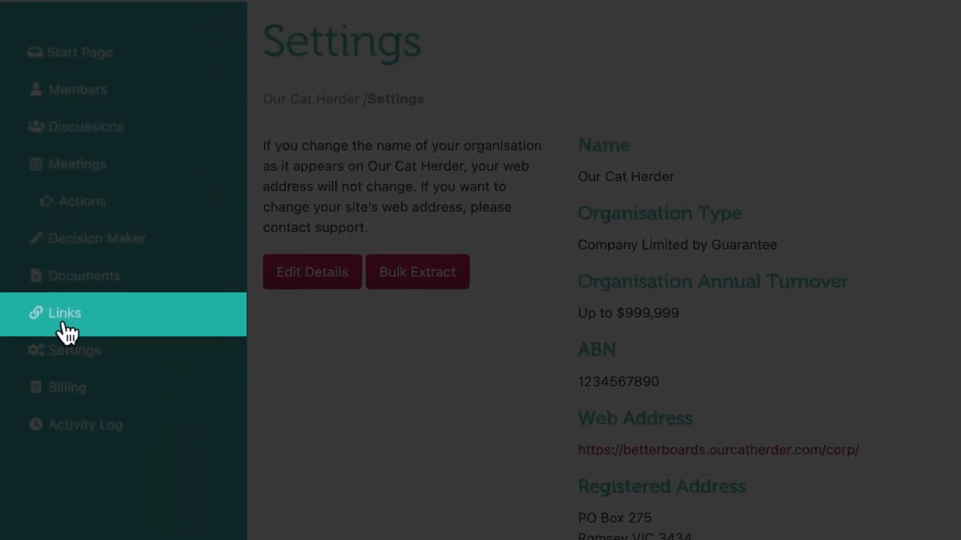
Create and save an 'HR update Q3 2022' link in the Links list.
{"action": "left_click", "coordinate": [64, 313]}
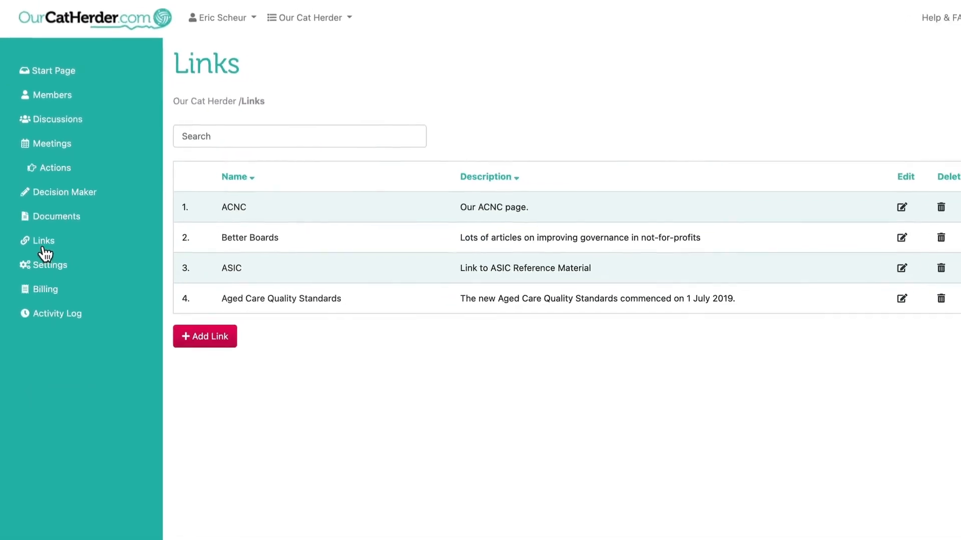
{"action": "left_click", "coordinate": [204, 336]}
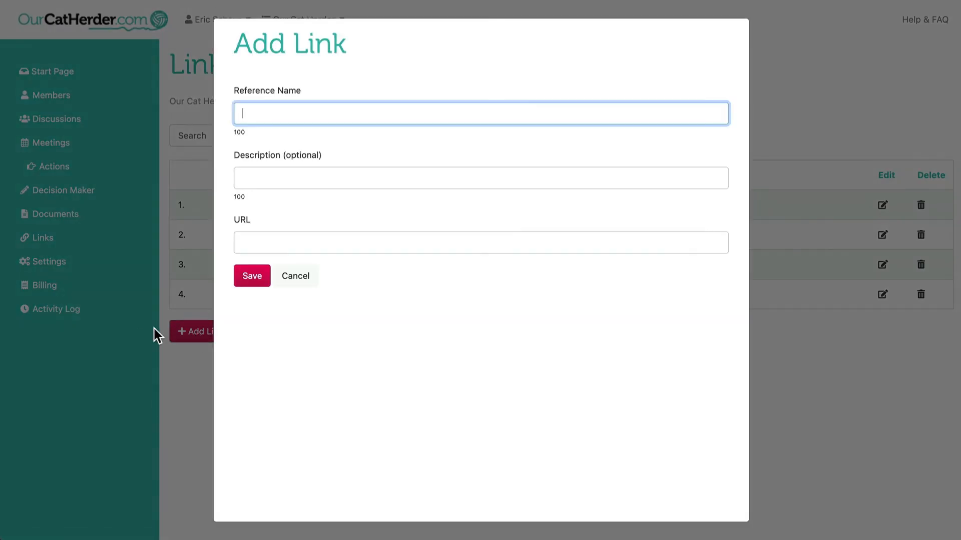
{"action": "type", "text": "http://"}
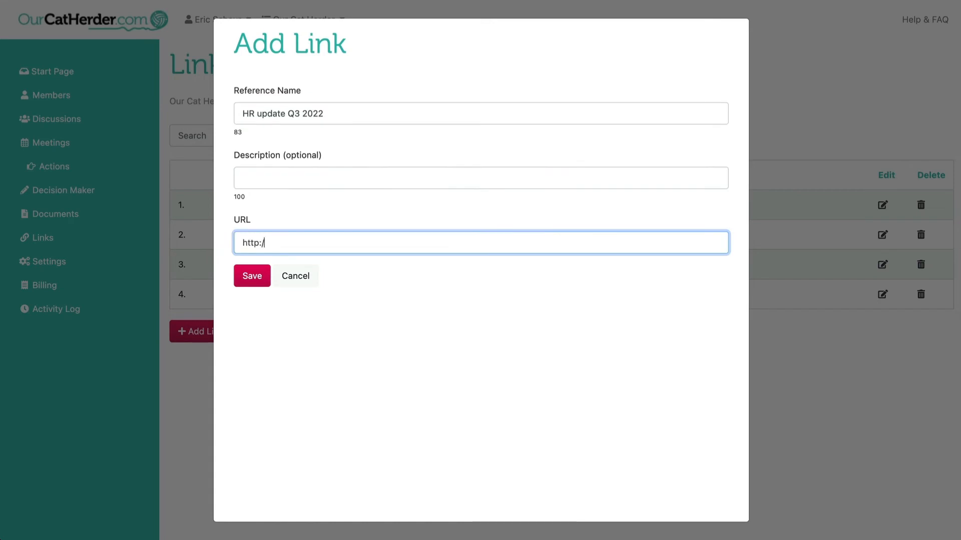
{"action": "left_click", "coordinate": [252, 275]}
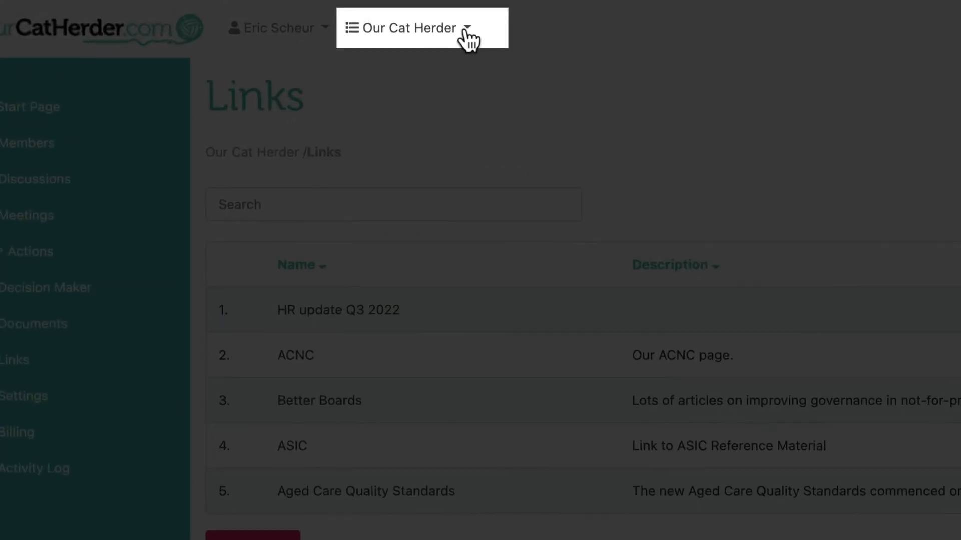
Switch the portal to the Acme Inc organisation's start page.
{"action": "left_click", "coordinate": [408, 28]}
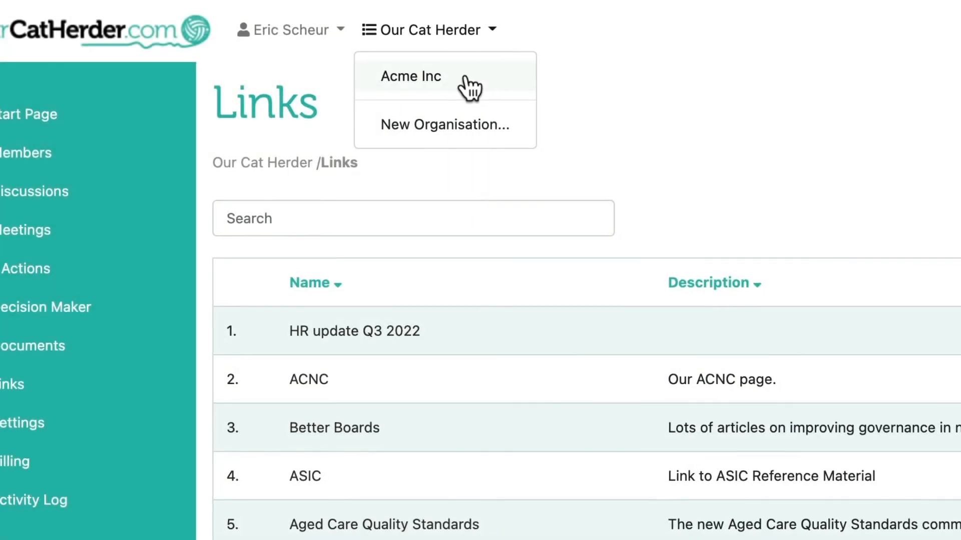
{"action": "left_click", "coordinate": [410, 76]}
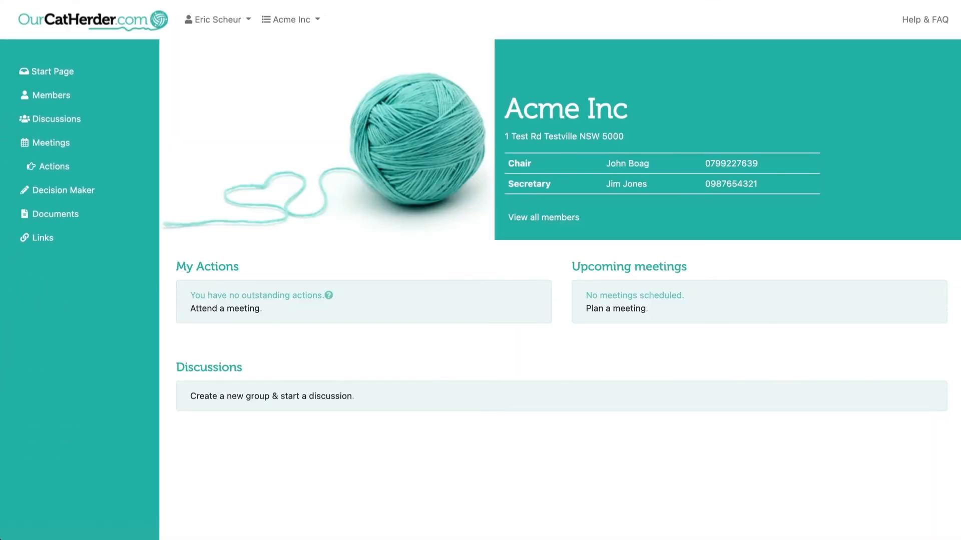